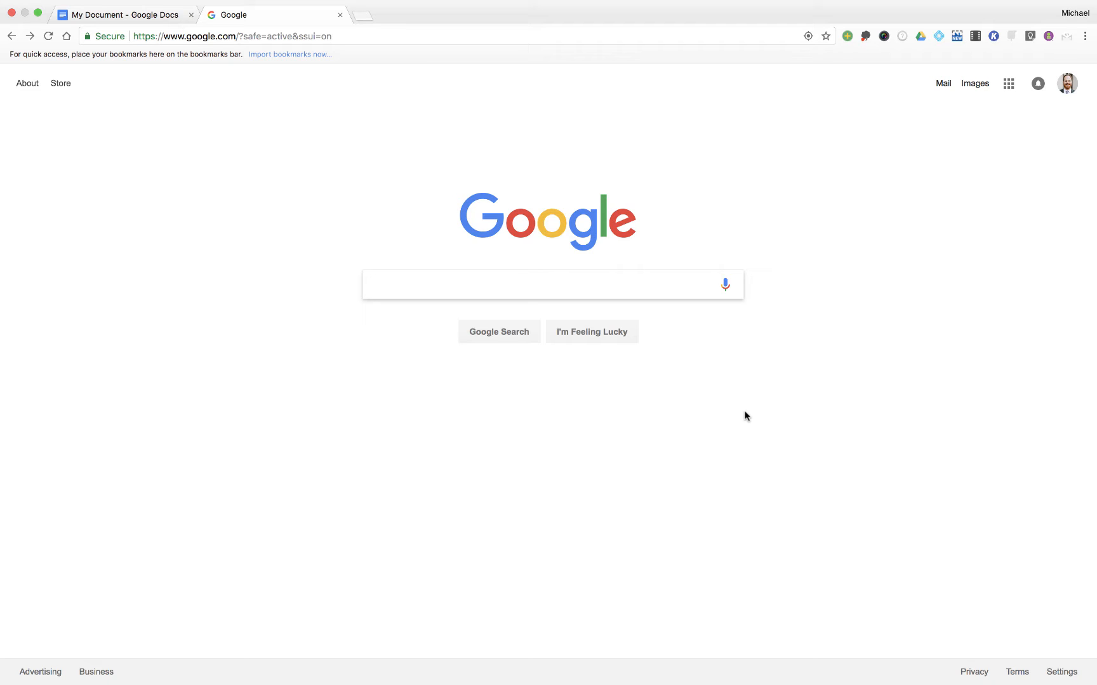
# Step: Search Google for 'Mt. Everest' and browse the image results with filter tools shown
pyautogui.write('Mt. Everest')
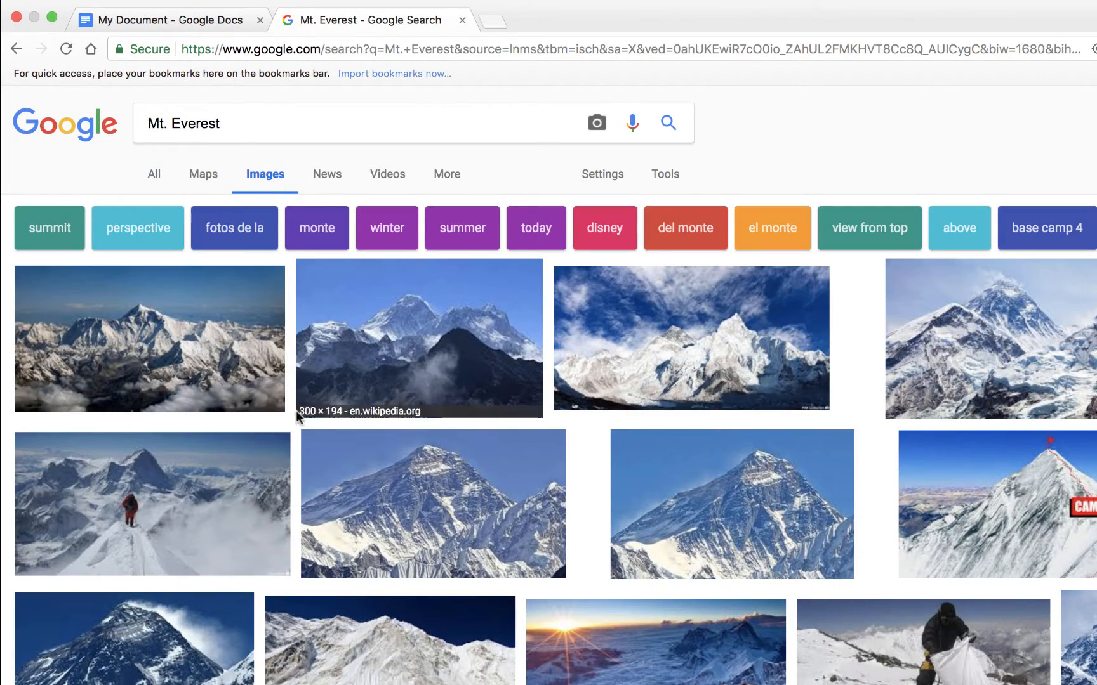
pyautogui.scroll(-3)
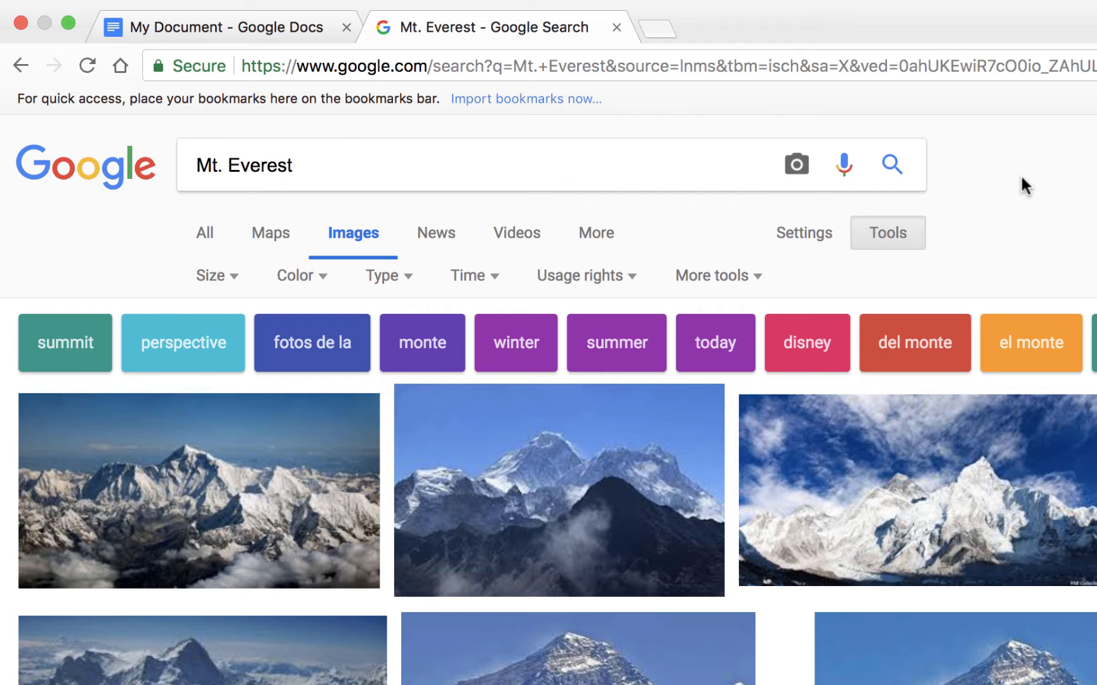
pyautogui.moveTo(217, 274)
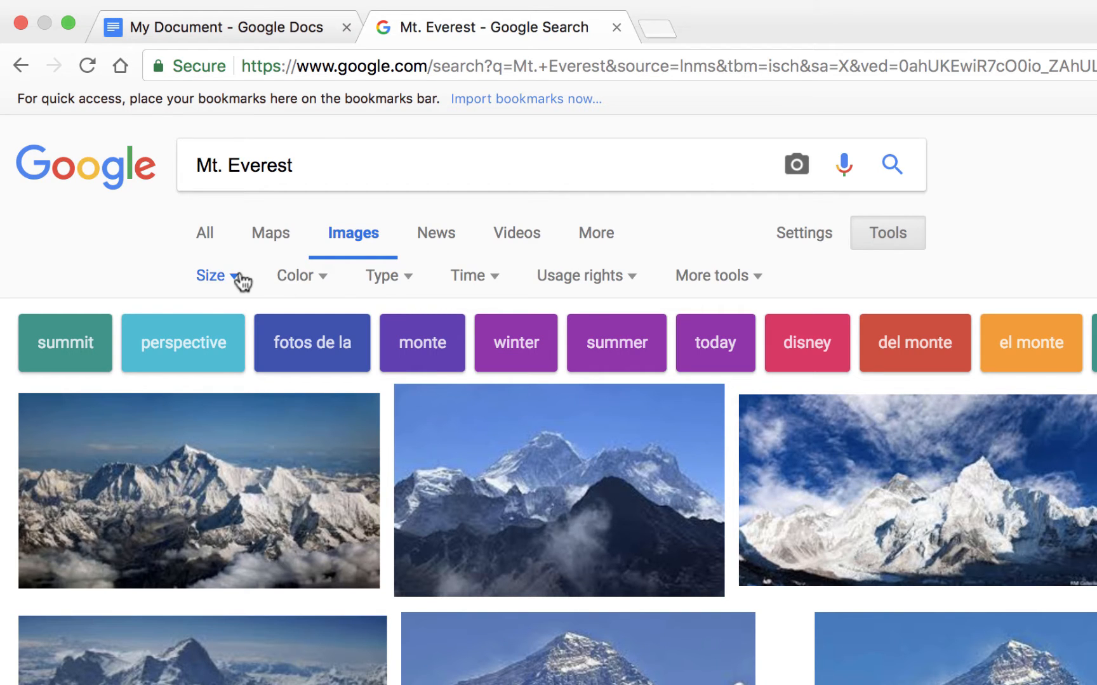
# Step: Set the Size filter to Large so only large Everest images show
pyautogui.click(215, 347)
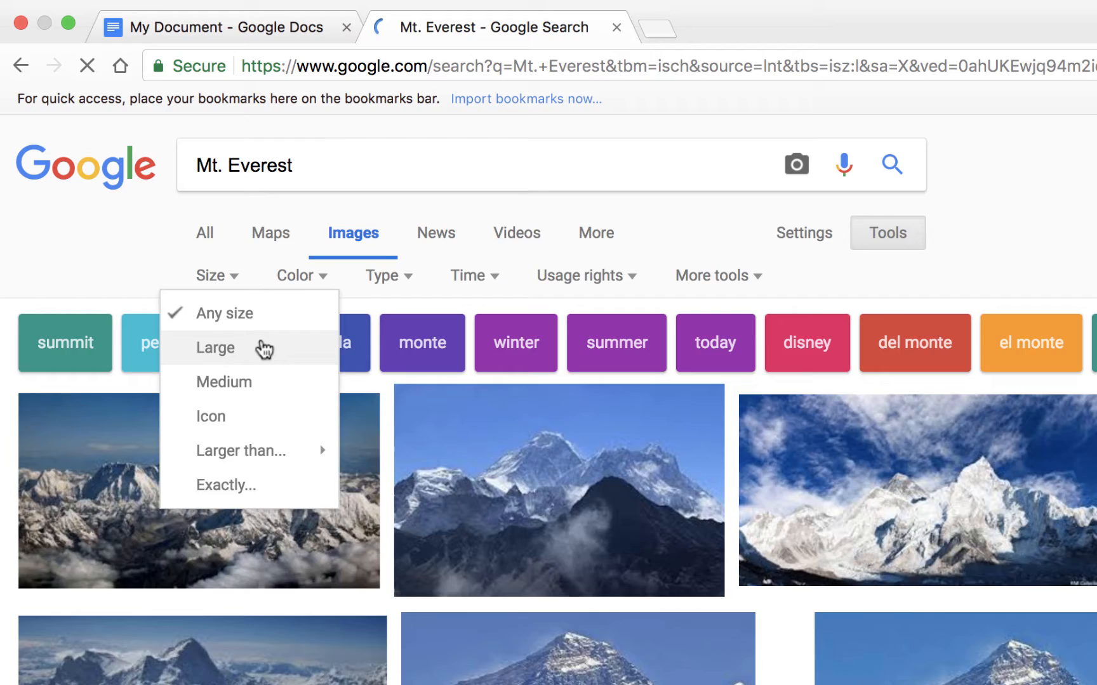
pyautogui.click(215, 347)
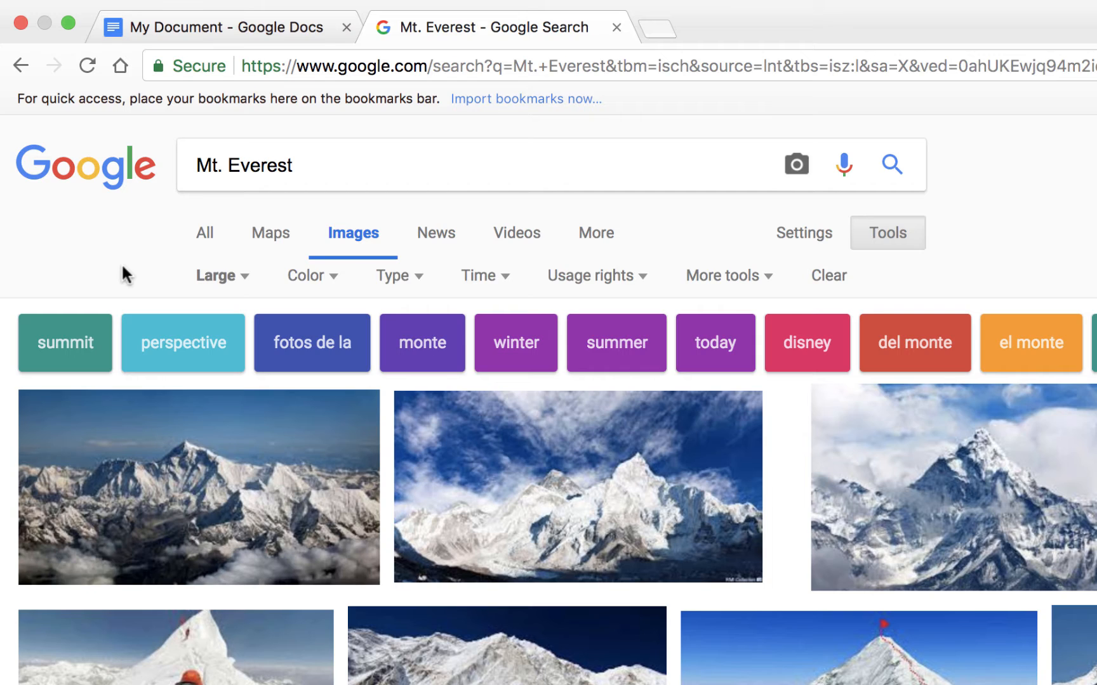
# Step: Browse the Color, Time and Usage rights filters without changing any of them
pyautogui.click(307, 275)
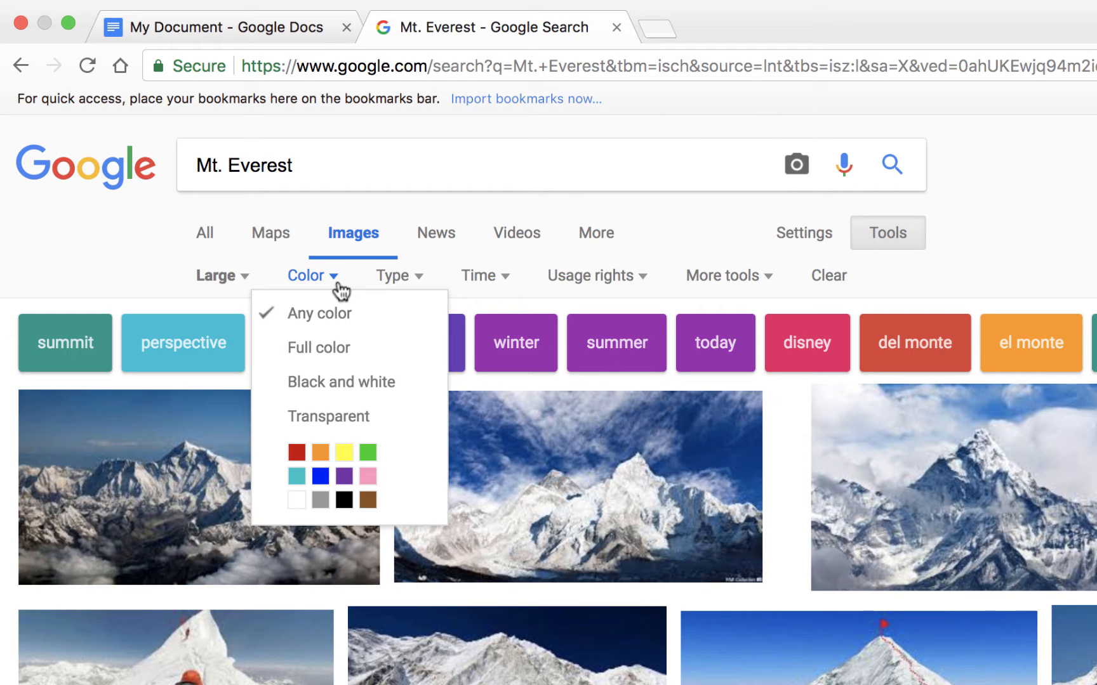
pyautogui.click(394, 274)
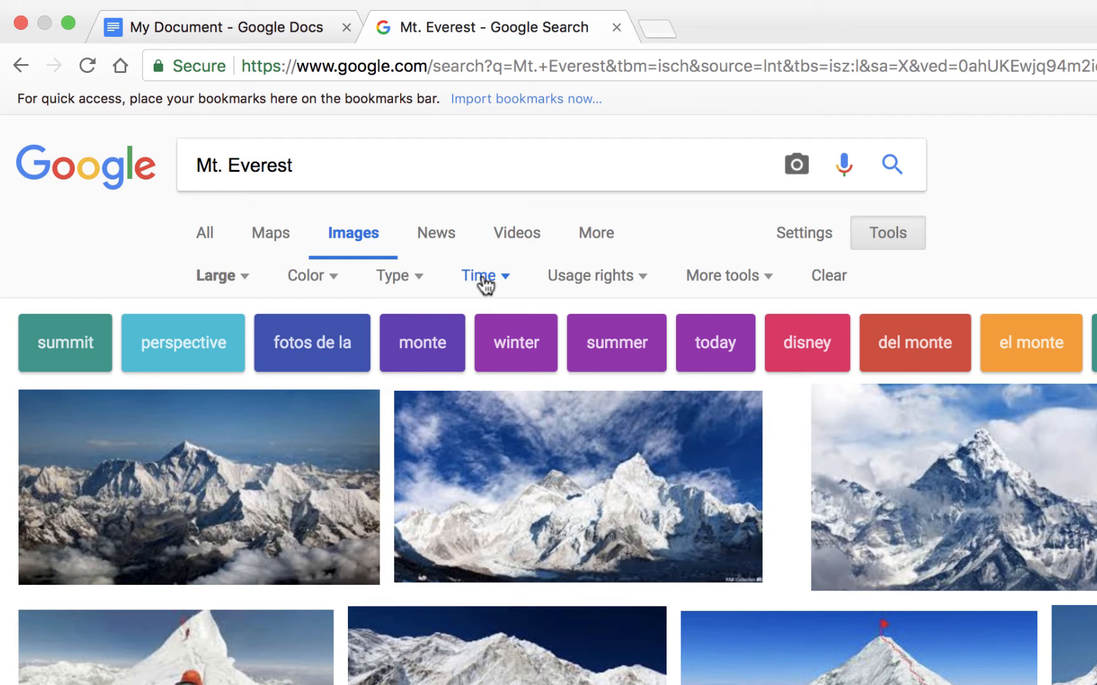
pyautogui.click(481, 275)
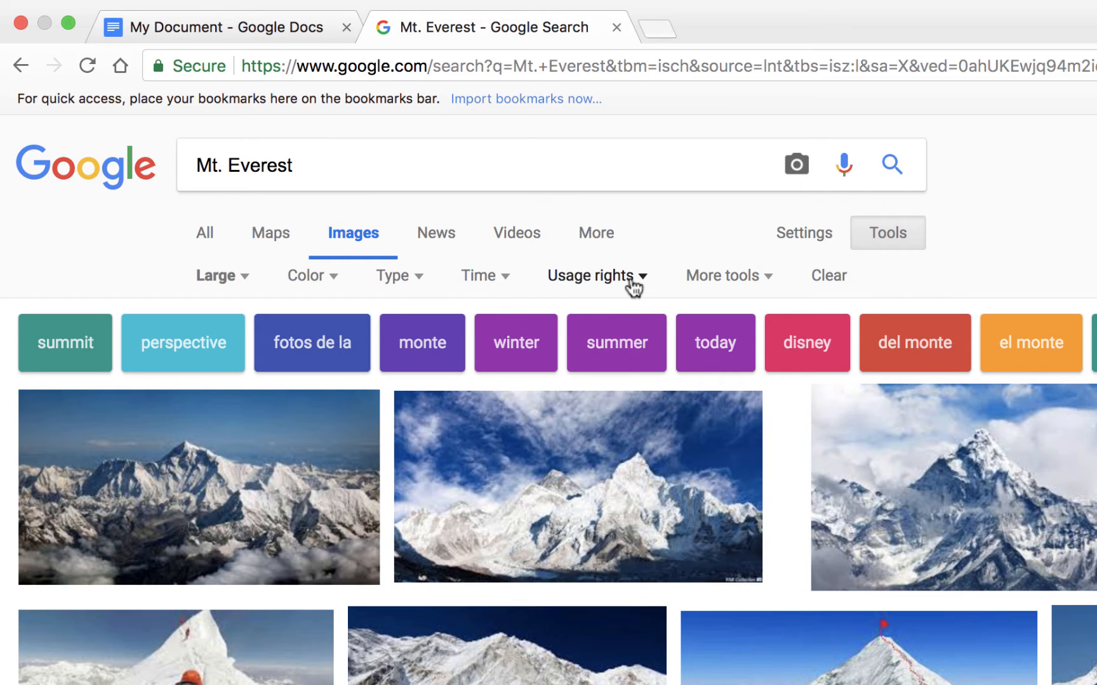
pyautogui.click(589, 274)
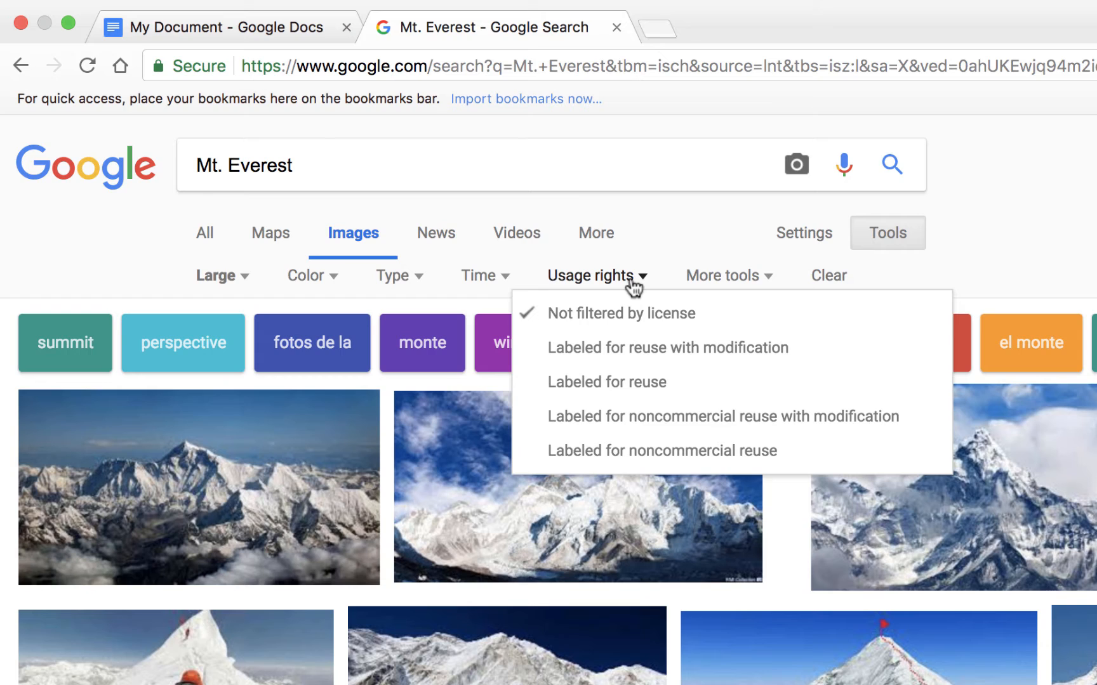
pyautogui.click(933, 292)
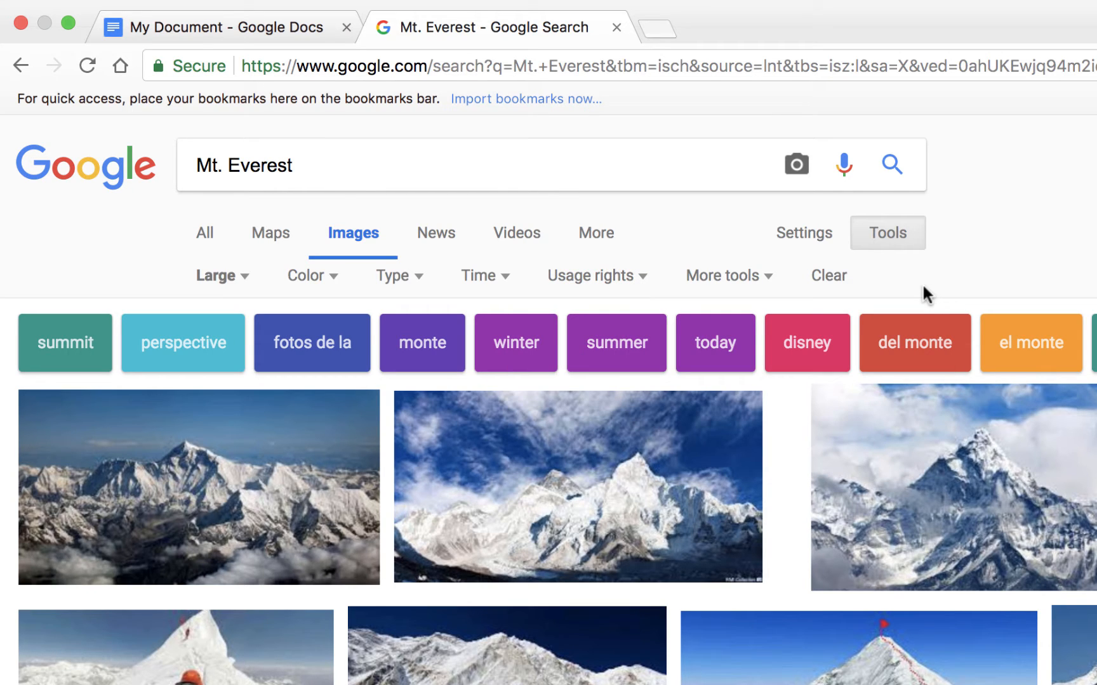
pyautogui.moveTo(279, 461)
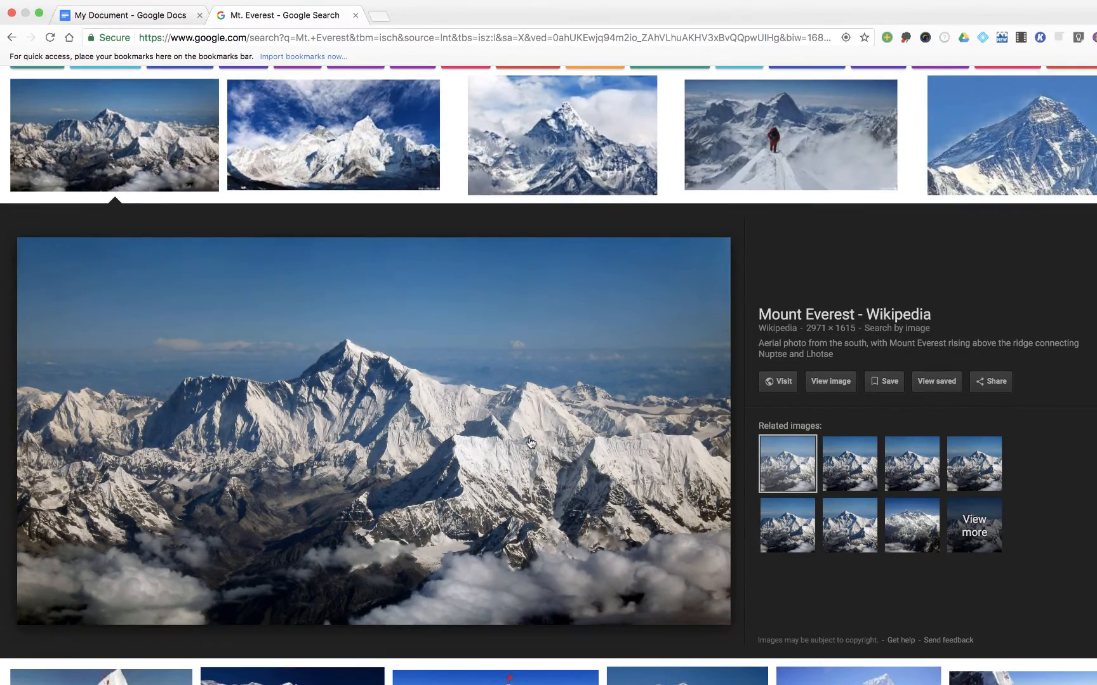
# Step: Scroll the Everest photo preview, then switch to the 'My Document' Google Docs tab
pyautogui.scroll(-3)
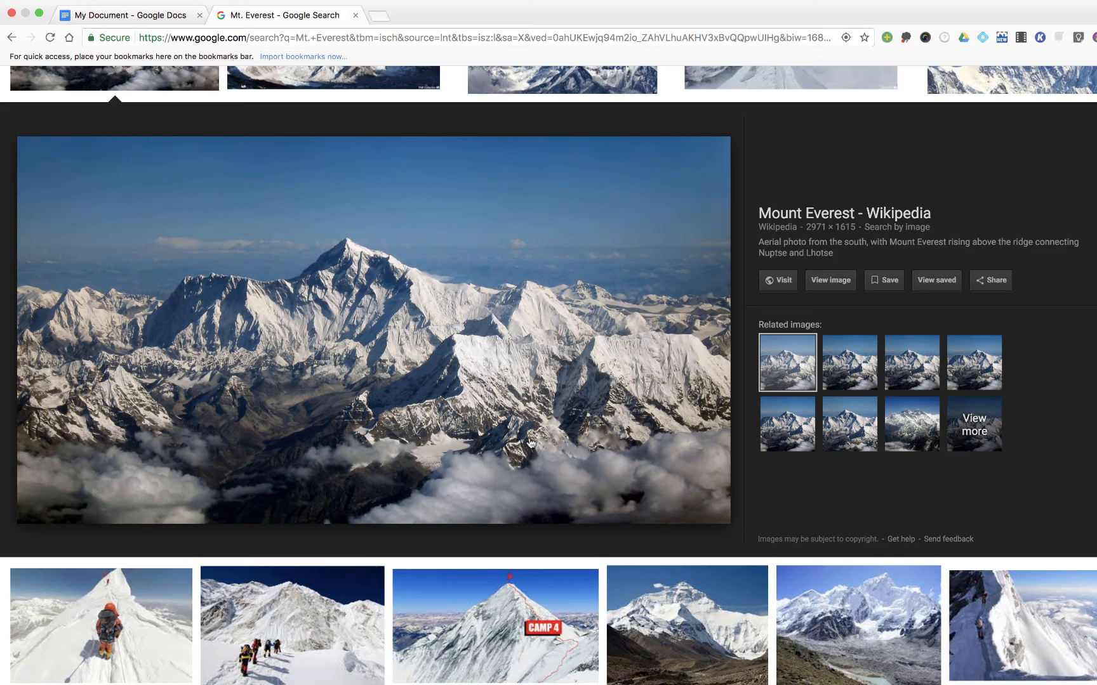
pyautogui.moveTo(166, 33)
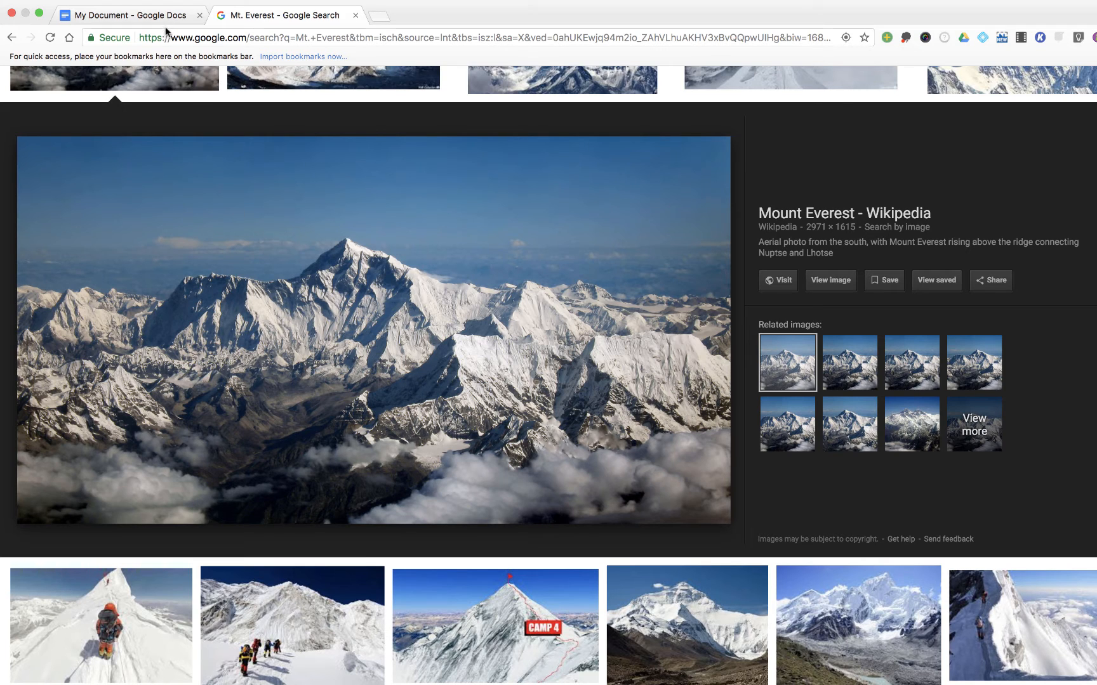
pyautogui.click(129, 15)
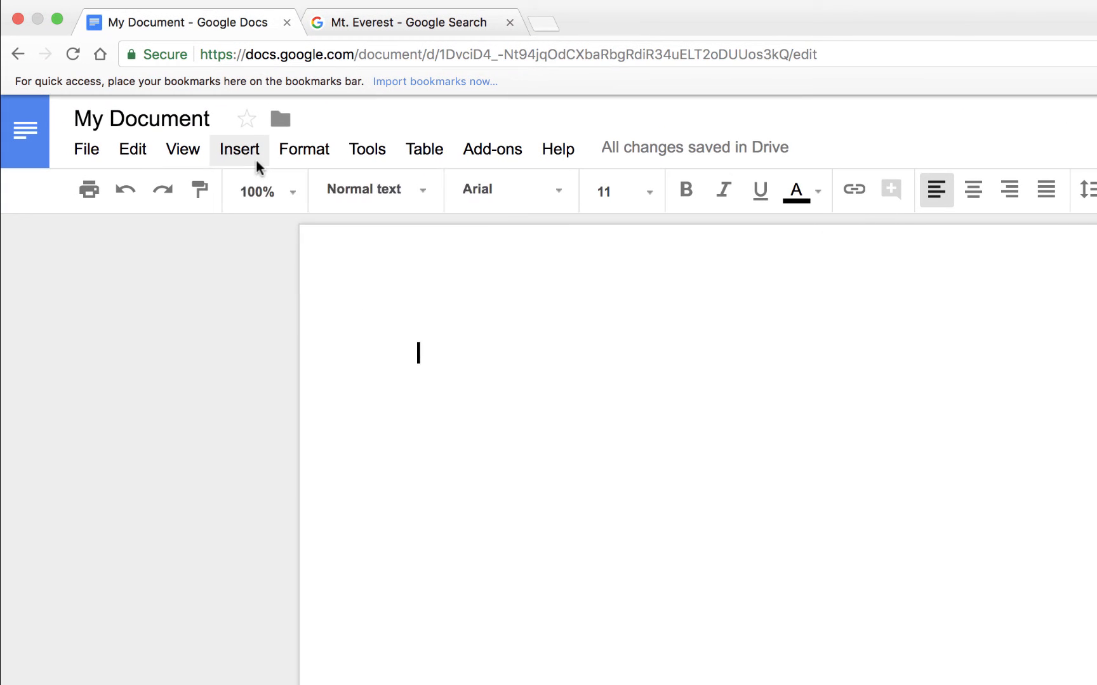
# Step: Choose Insert > Image > By URL to open the image-from-link dialog
pyautogui.click(239, 149)
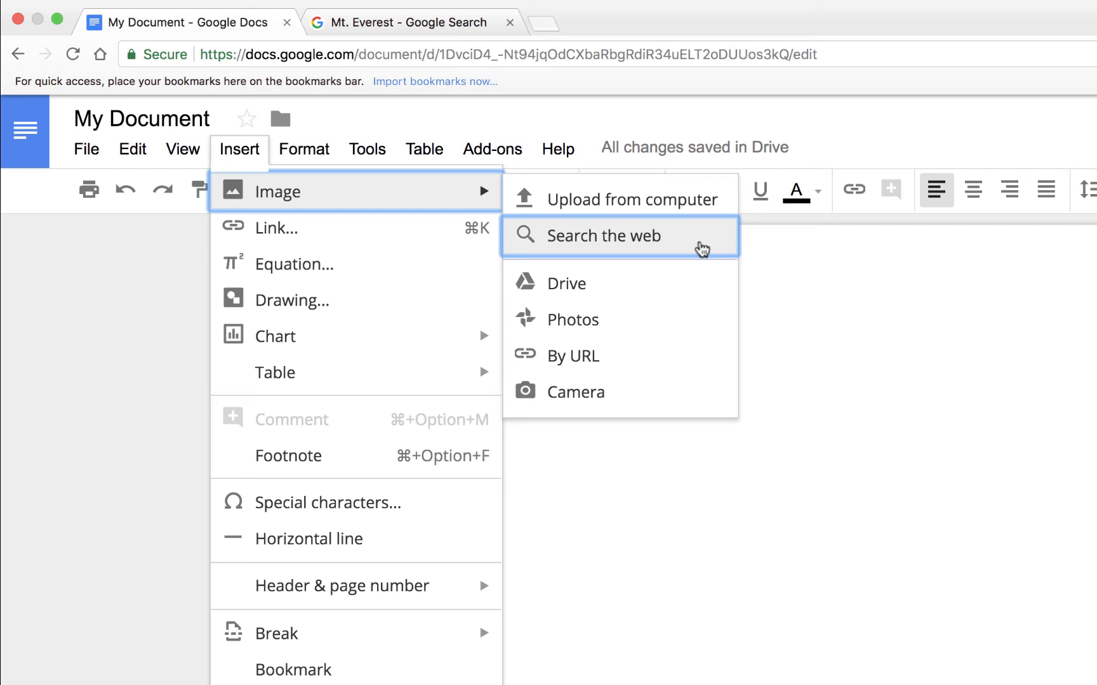
pyautogui.moveTo(703, 285)
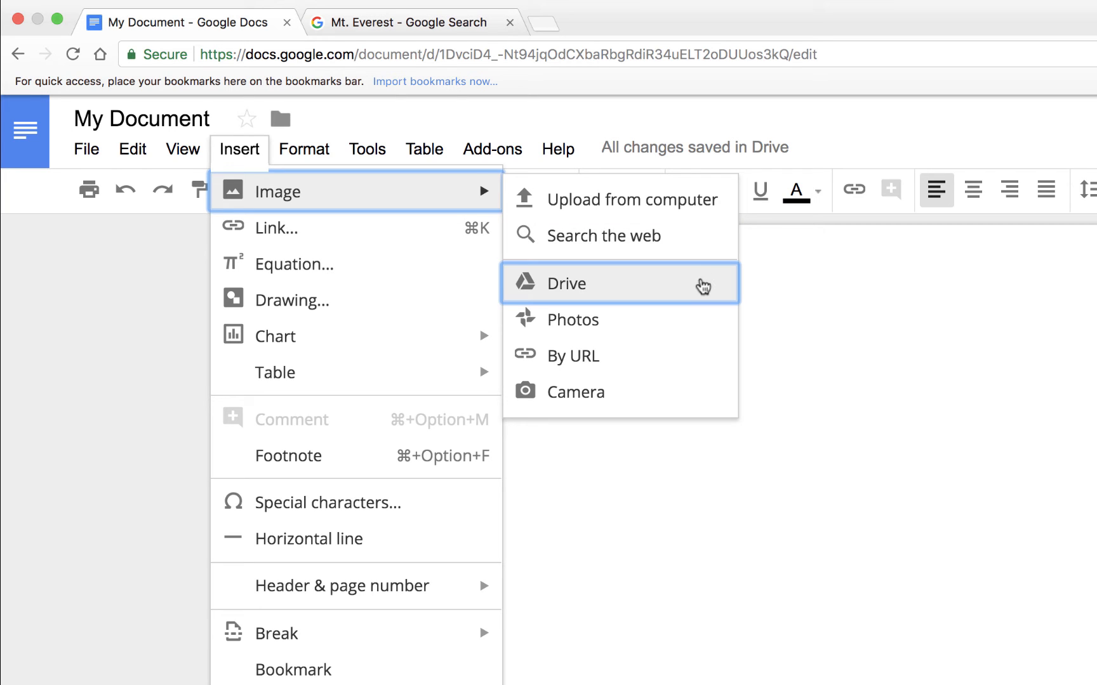
pyautogui.moveTo(697, 323)
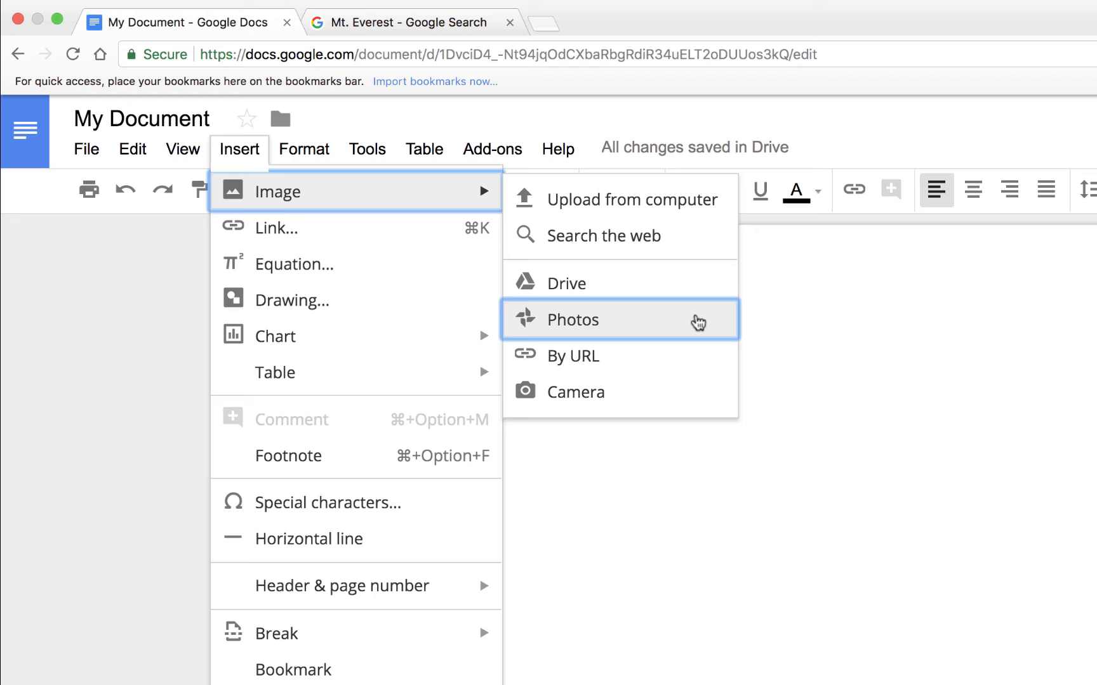
pyautogui.moveTo(678, 398)
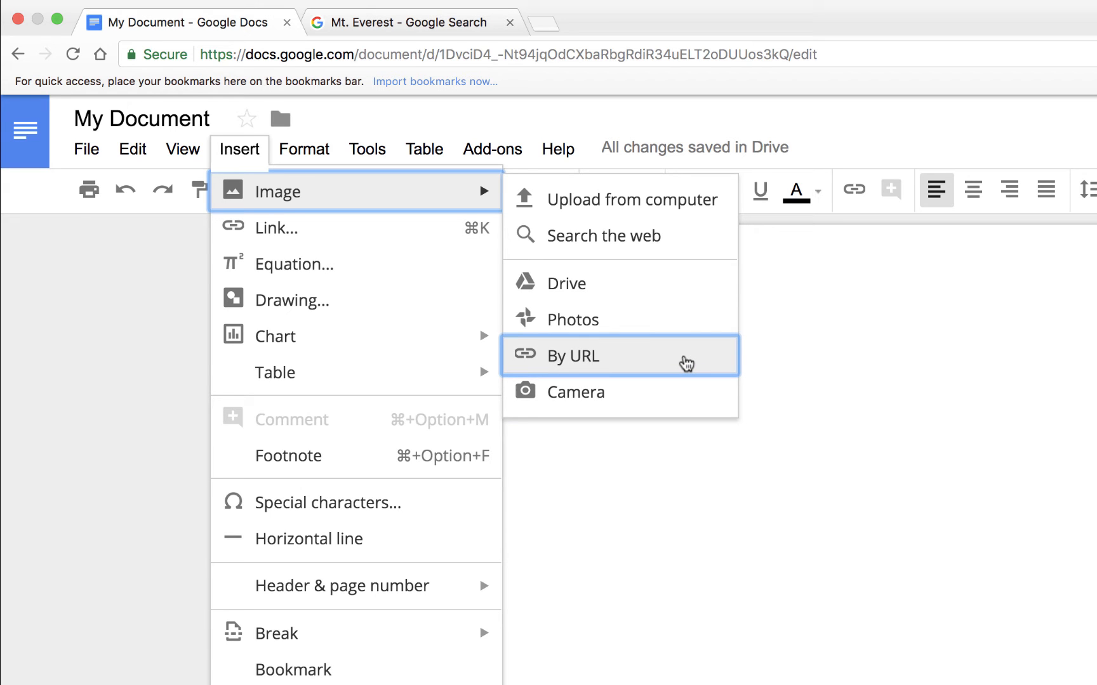
pyautogui.click(571, 356)
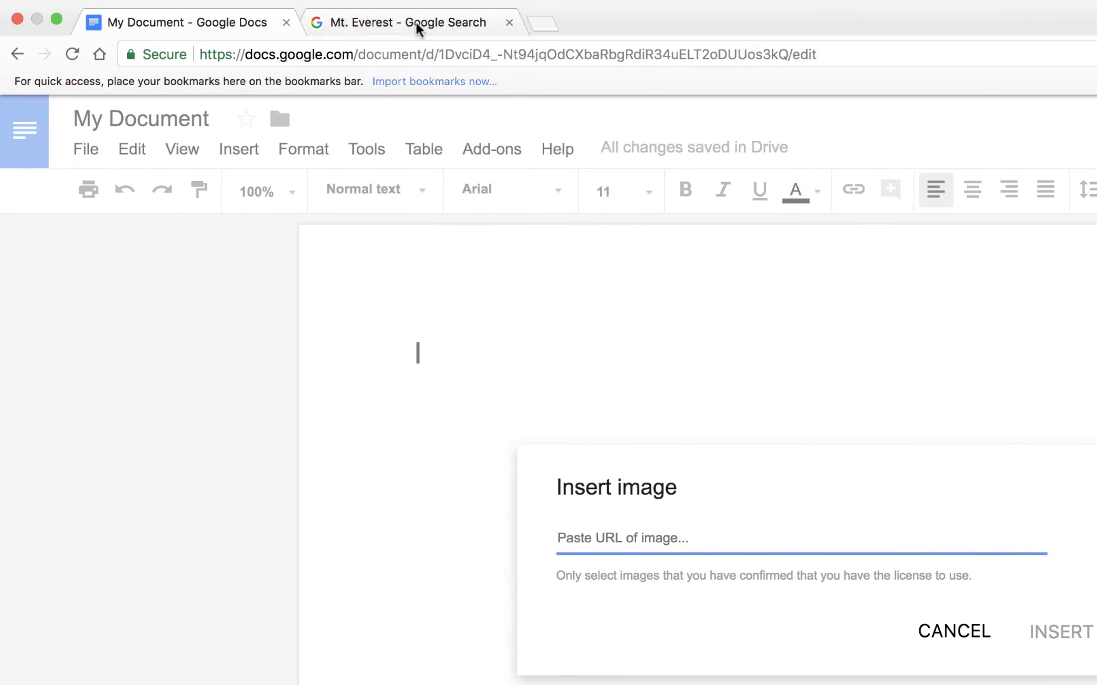
# Step: Switch back to the 'Mt. Everest - Google Search' tab with the aerial photo preview
pyautogui.click(404, 22)
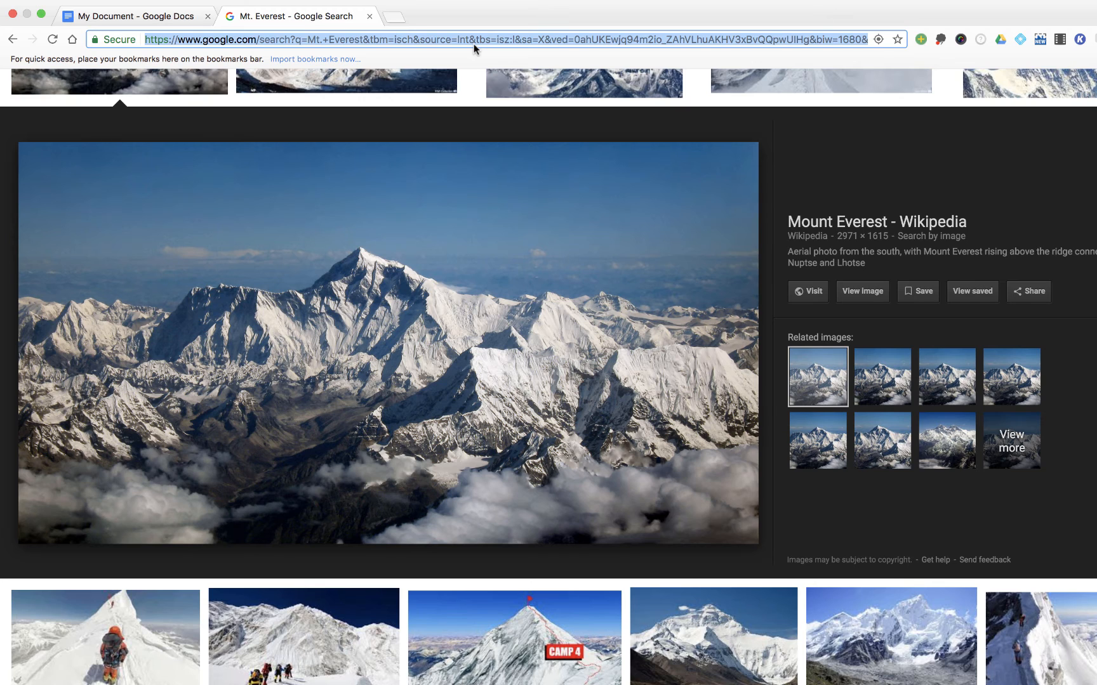
pyautogui.moveTo(429, 264)
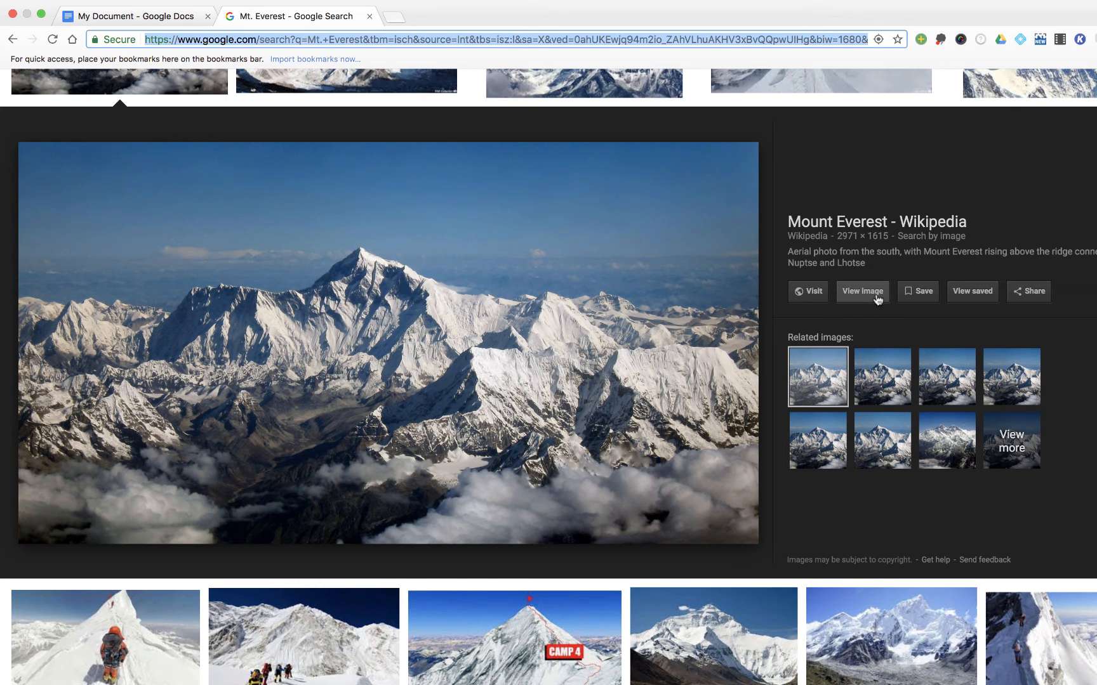
pyautogui.click(862, 291)
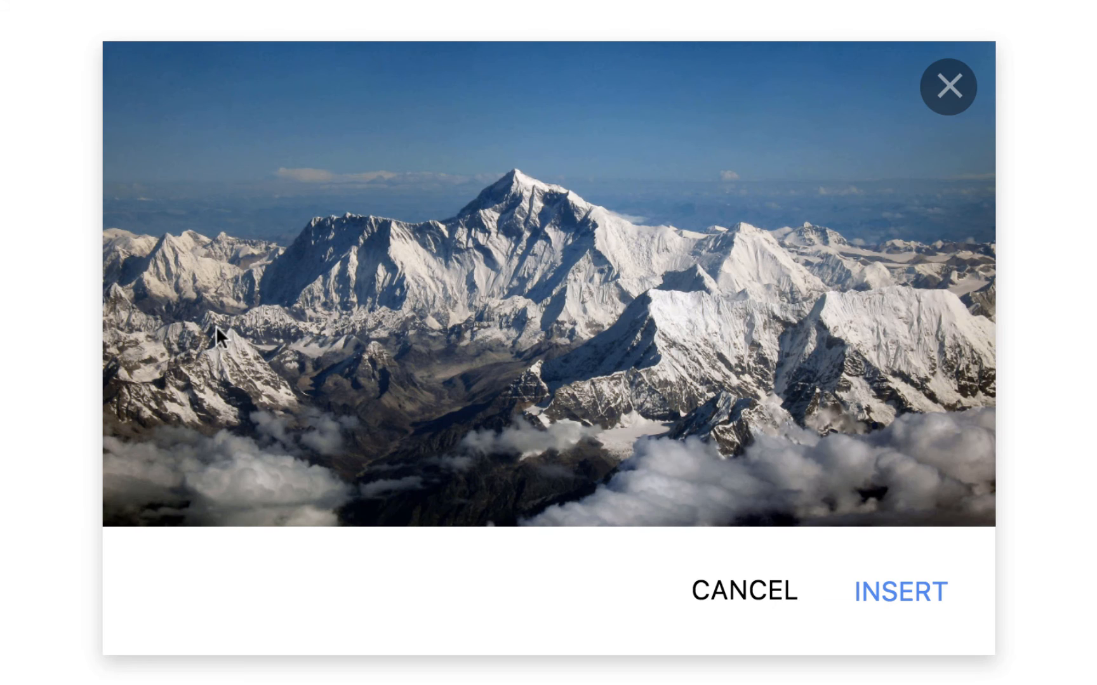
# Step: Insert the aerial Mount Everest photo from the pasted URL into My Document
pyautogui.click(902, 591)
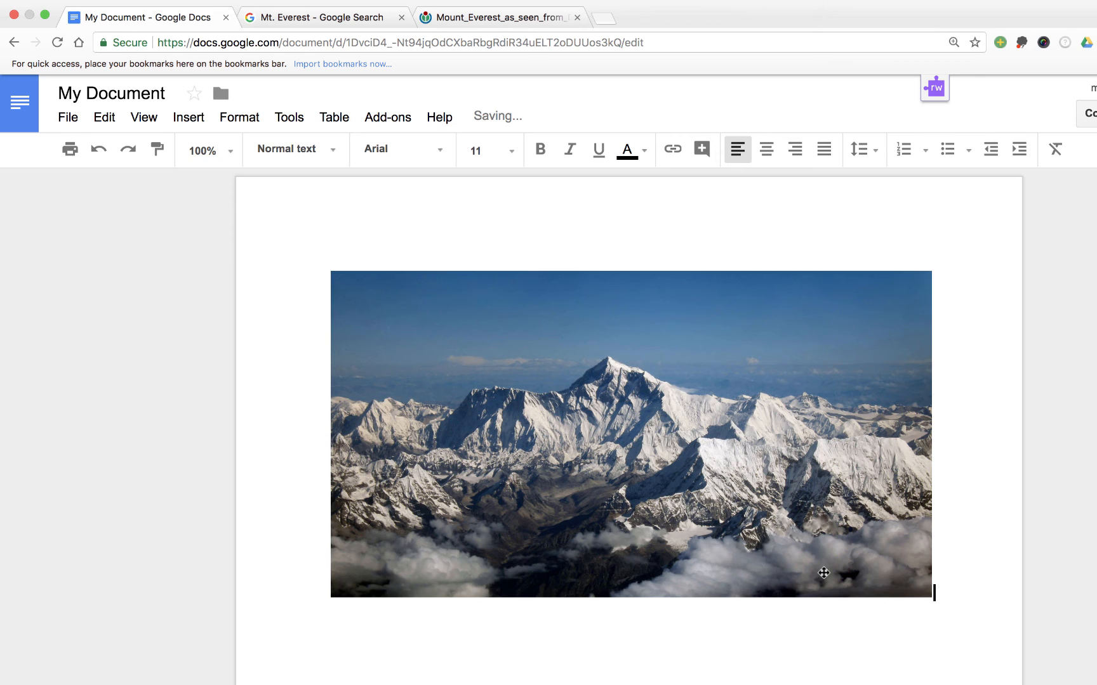